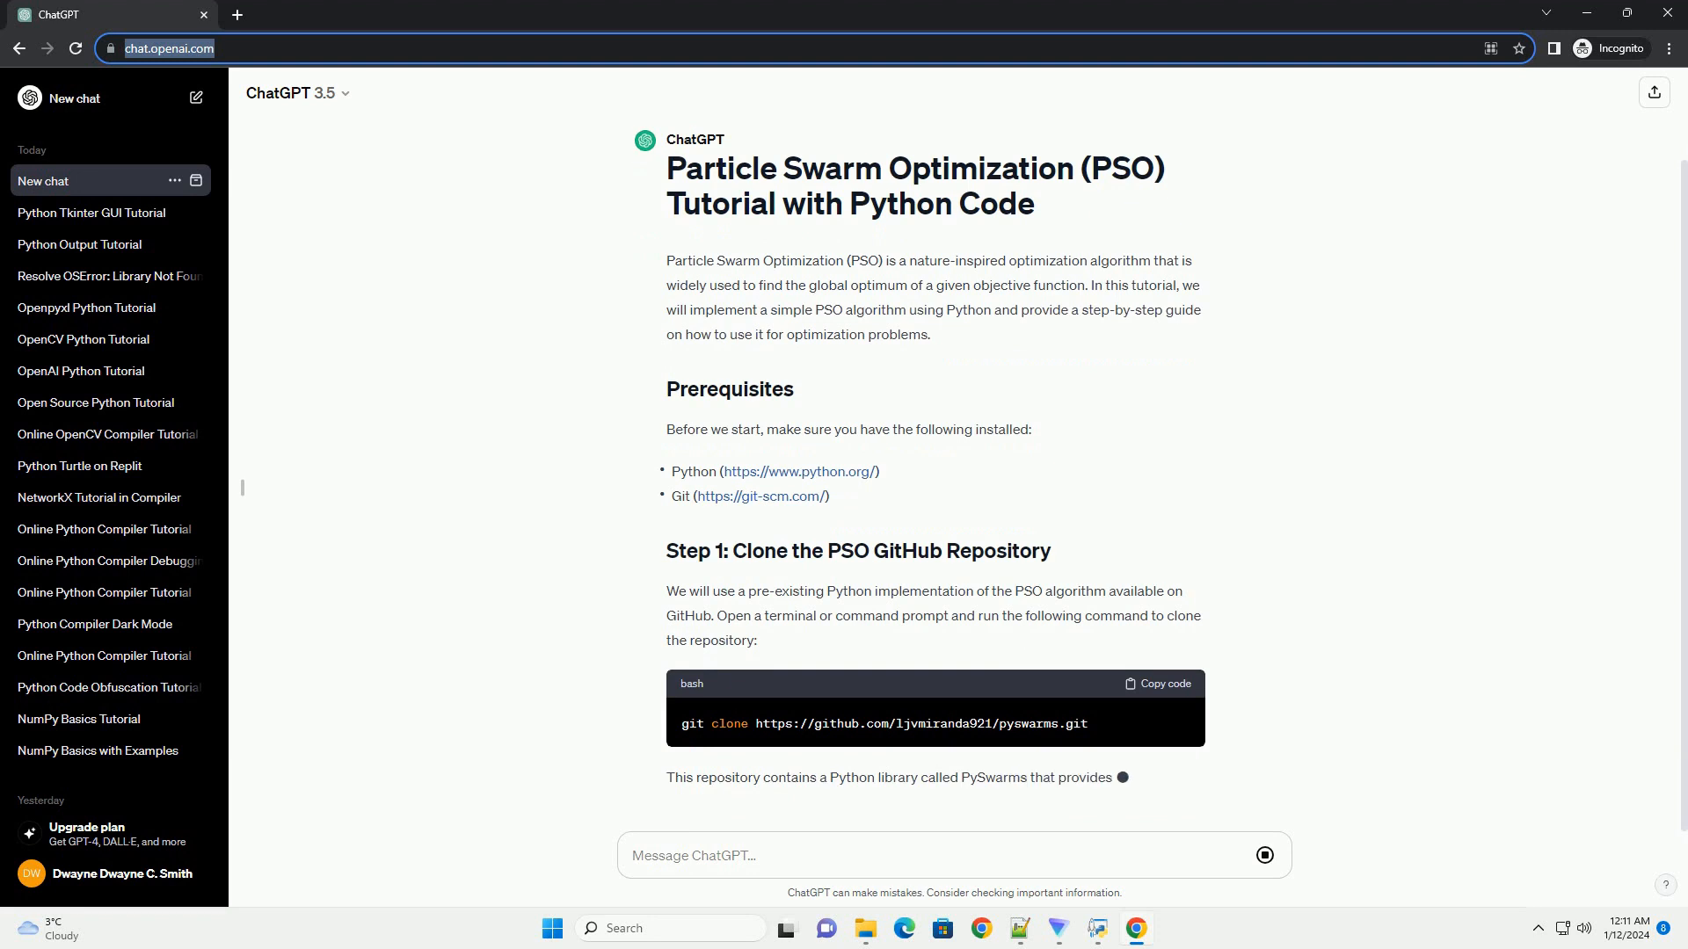
pyautogui.scroll(-3)
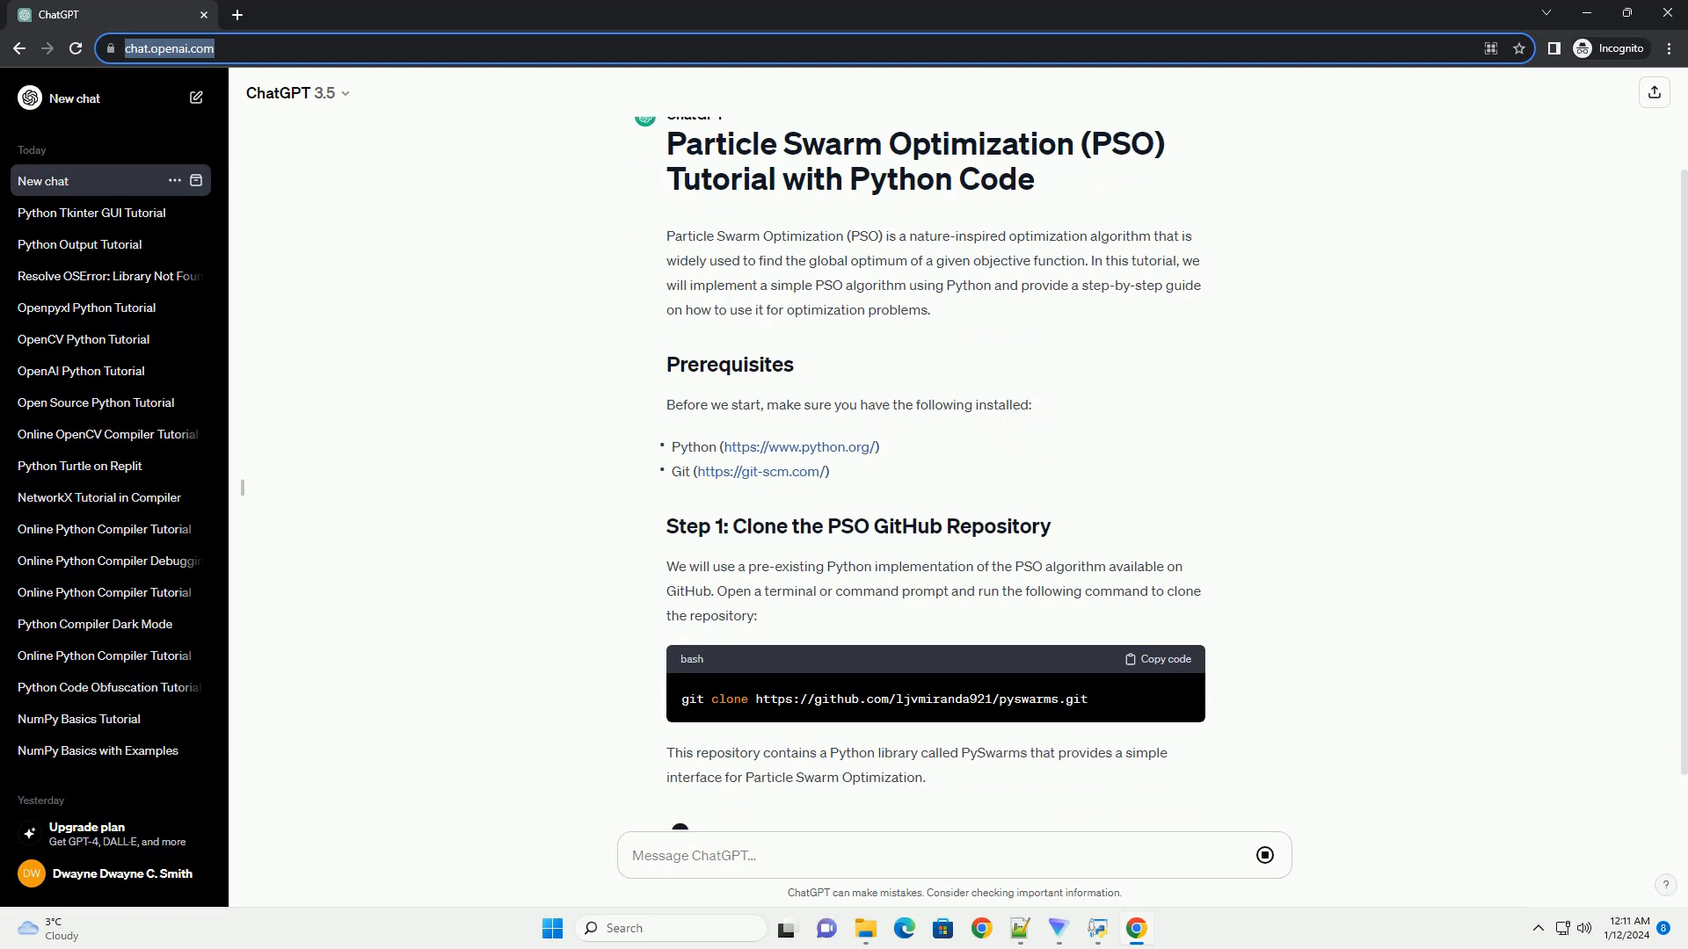
pyautogui.scroll(-3)
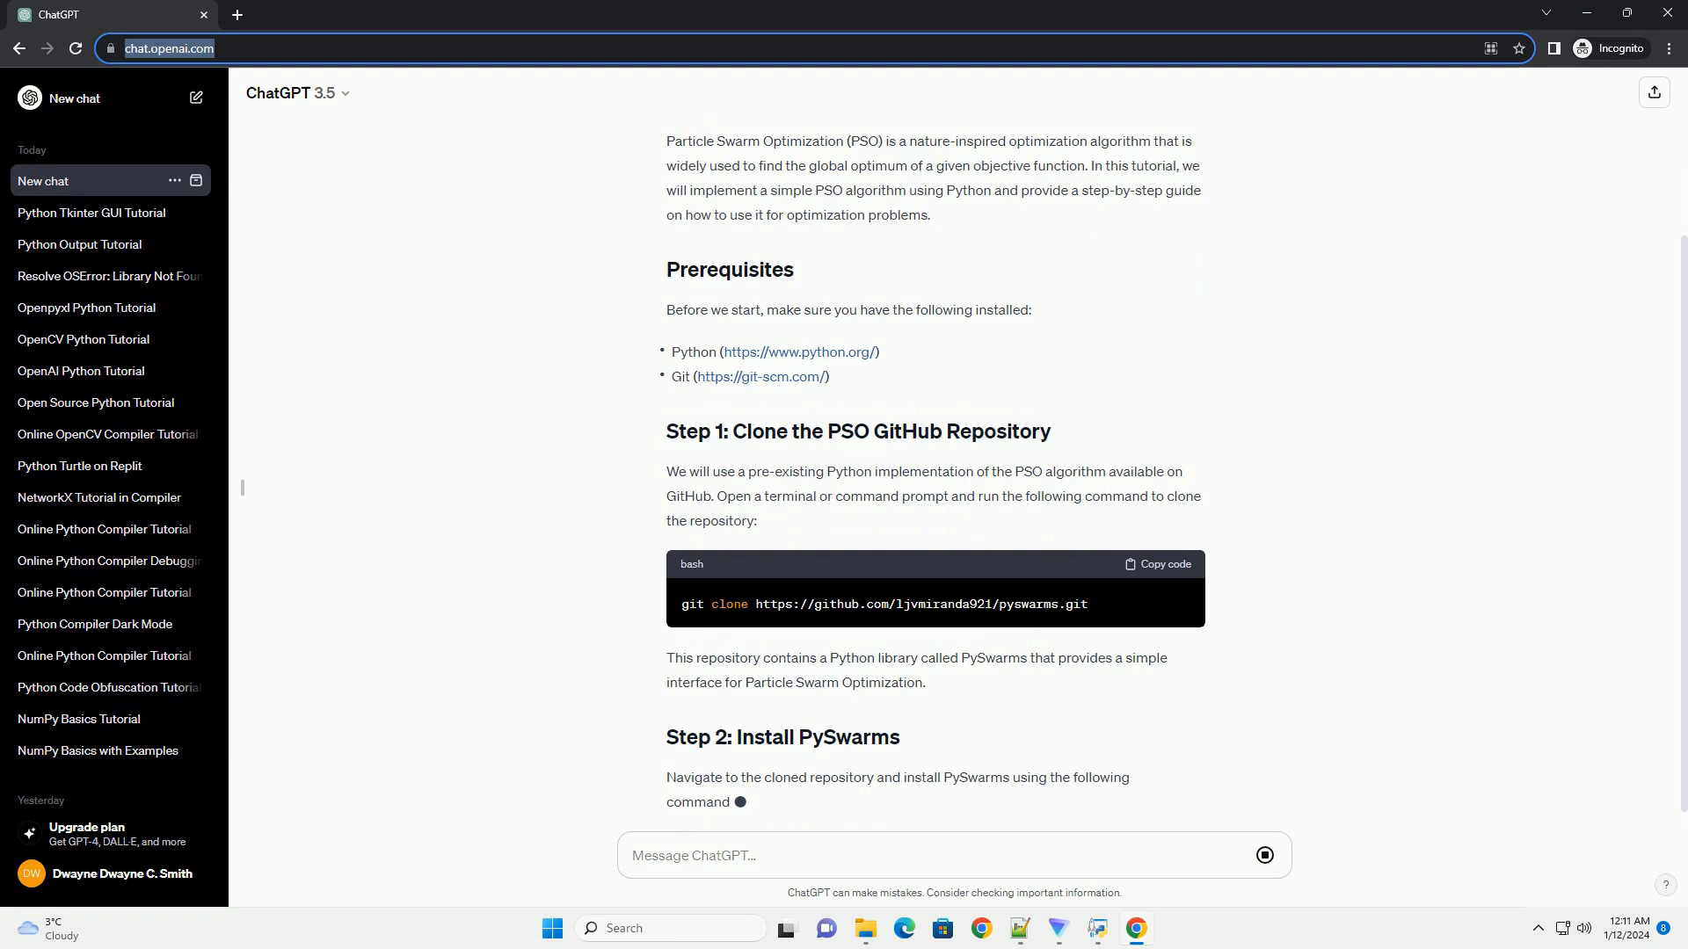
pyautogui.scroll(-3)
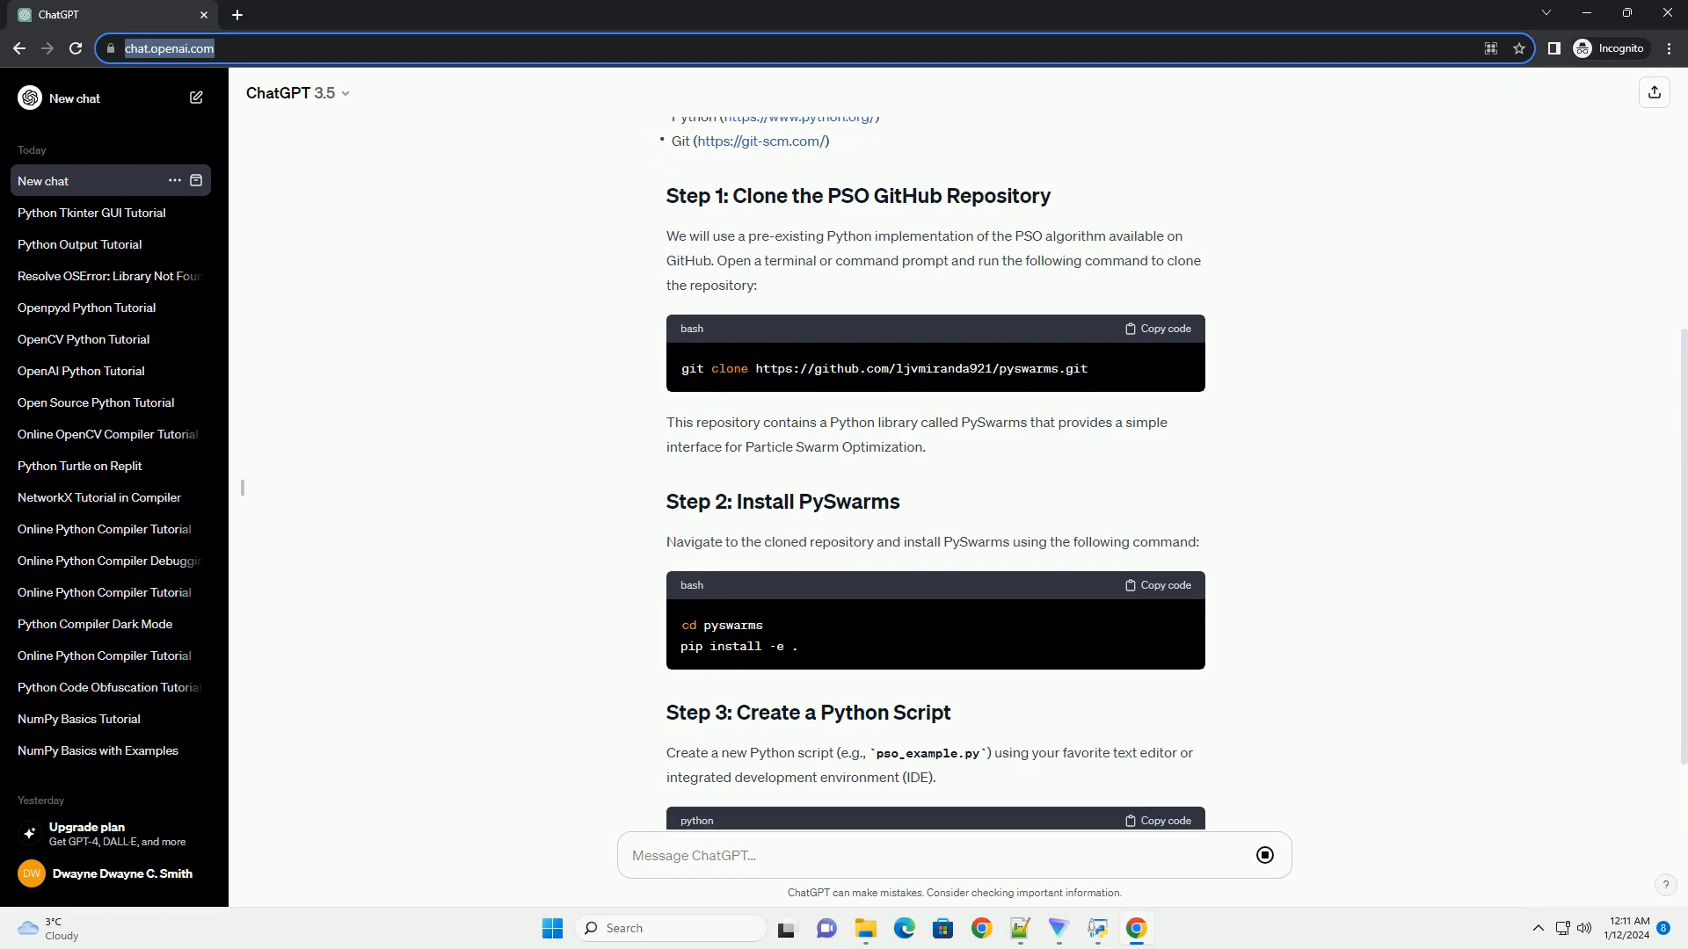
pyautogui.scroll(-3)
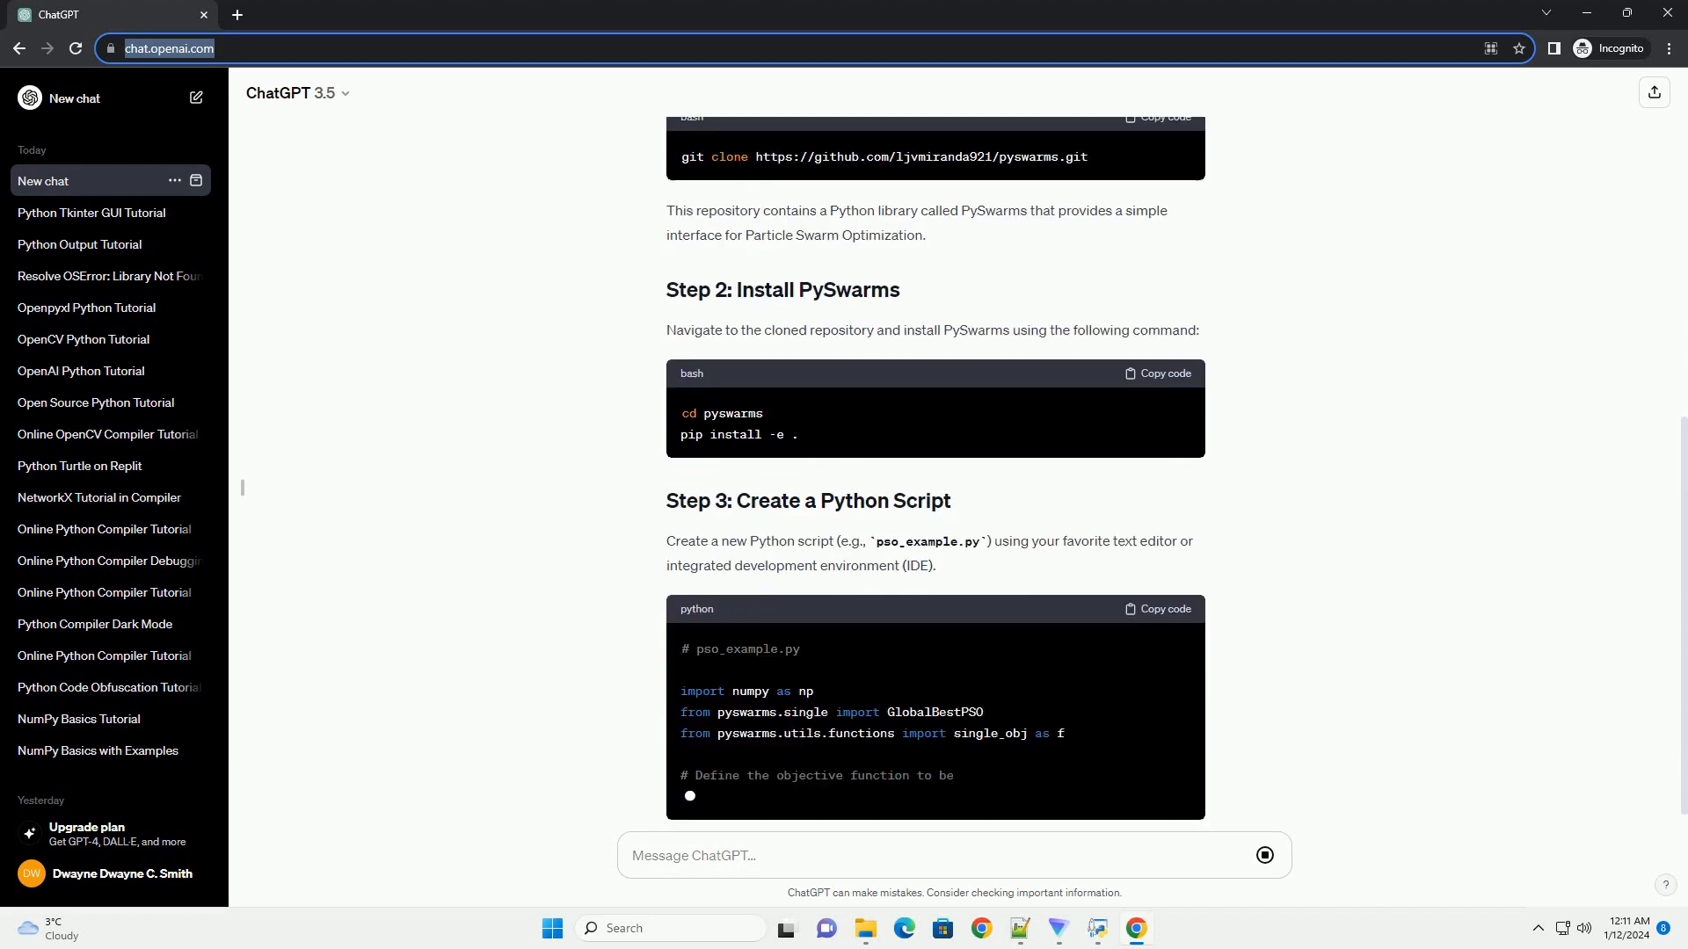
pyautogui.scroll(-3)
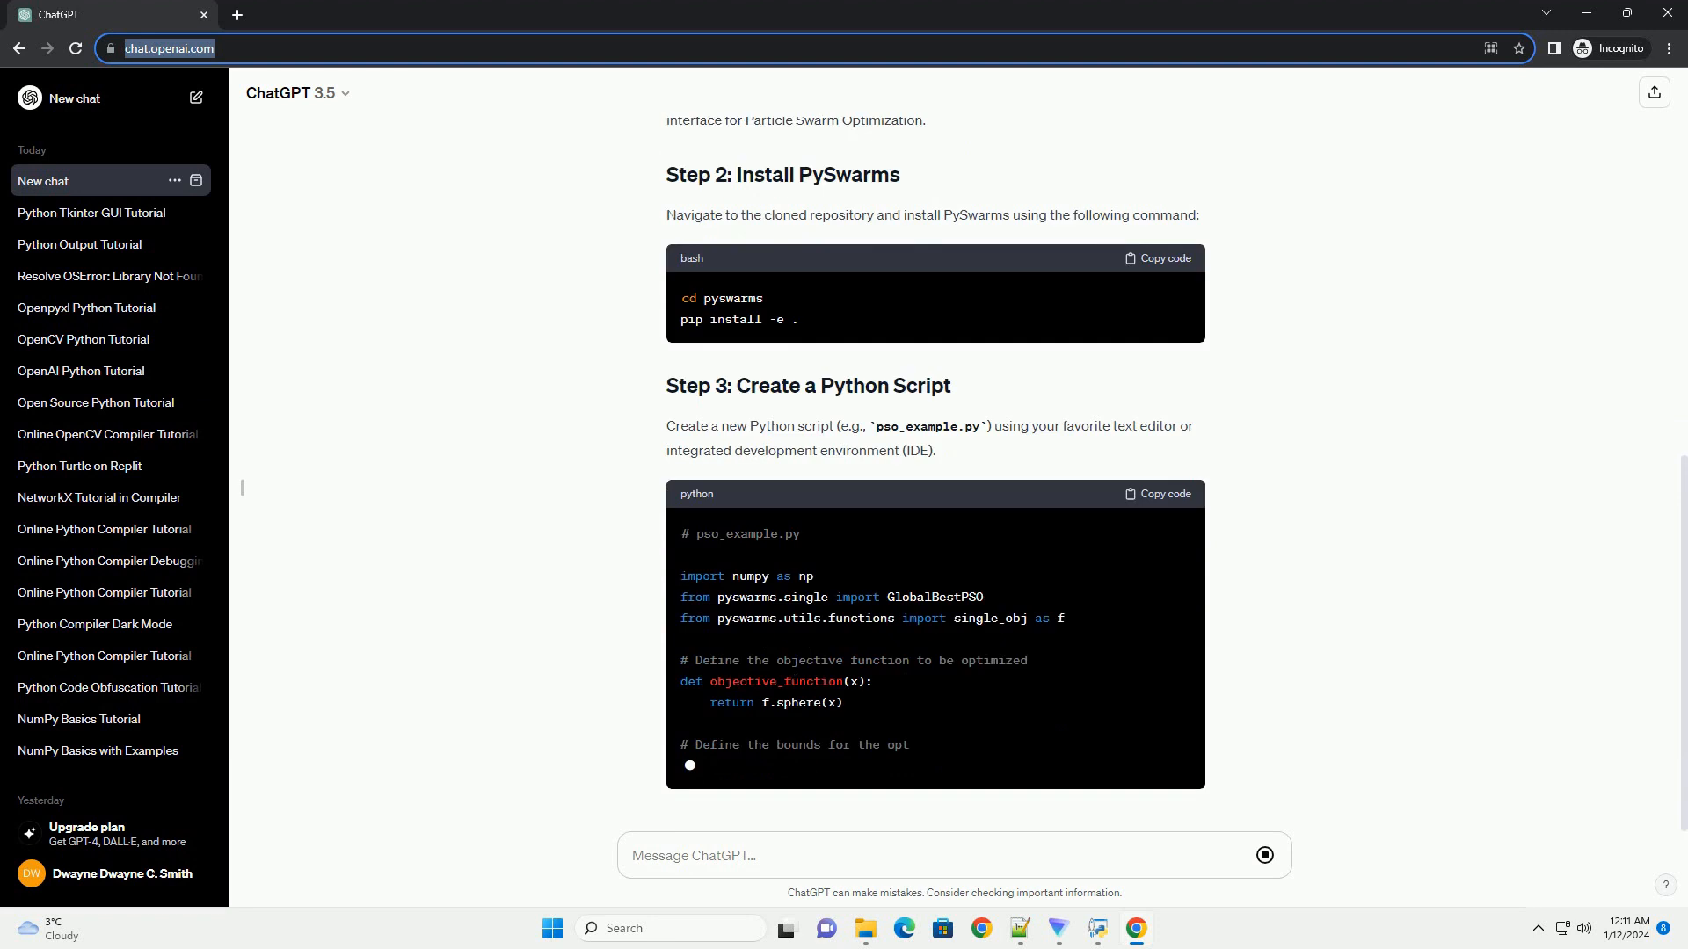
pyautogui.scroll(-3)
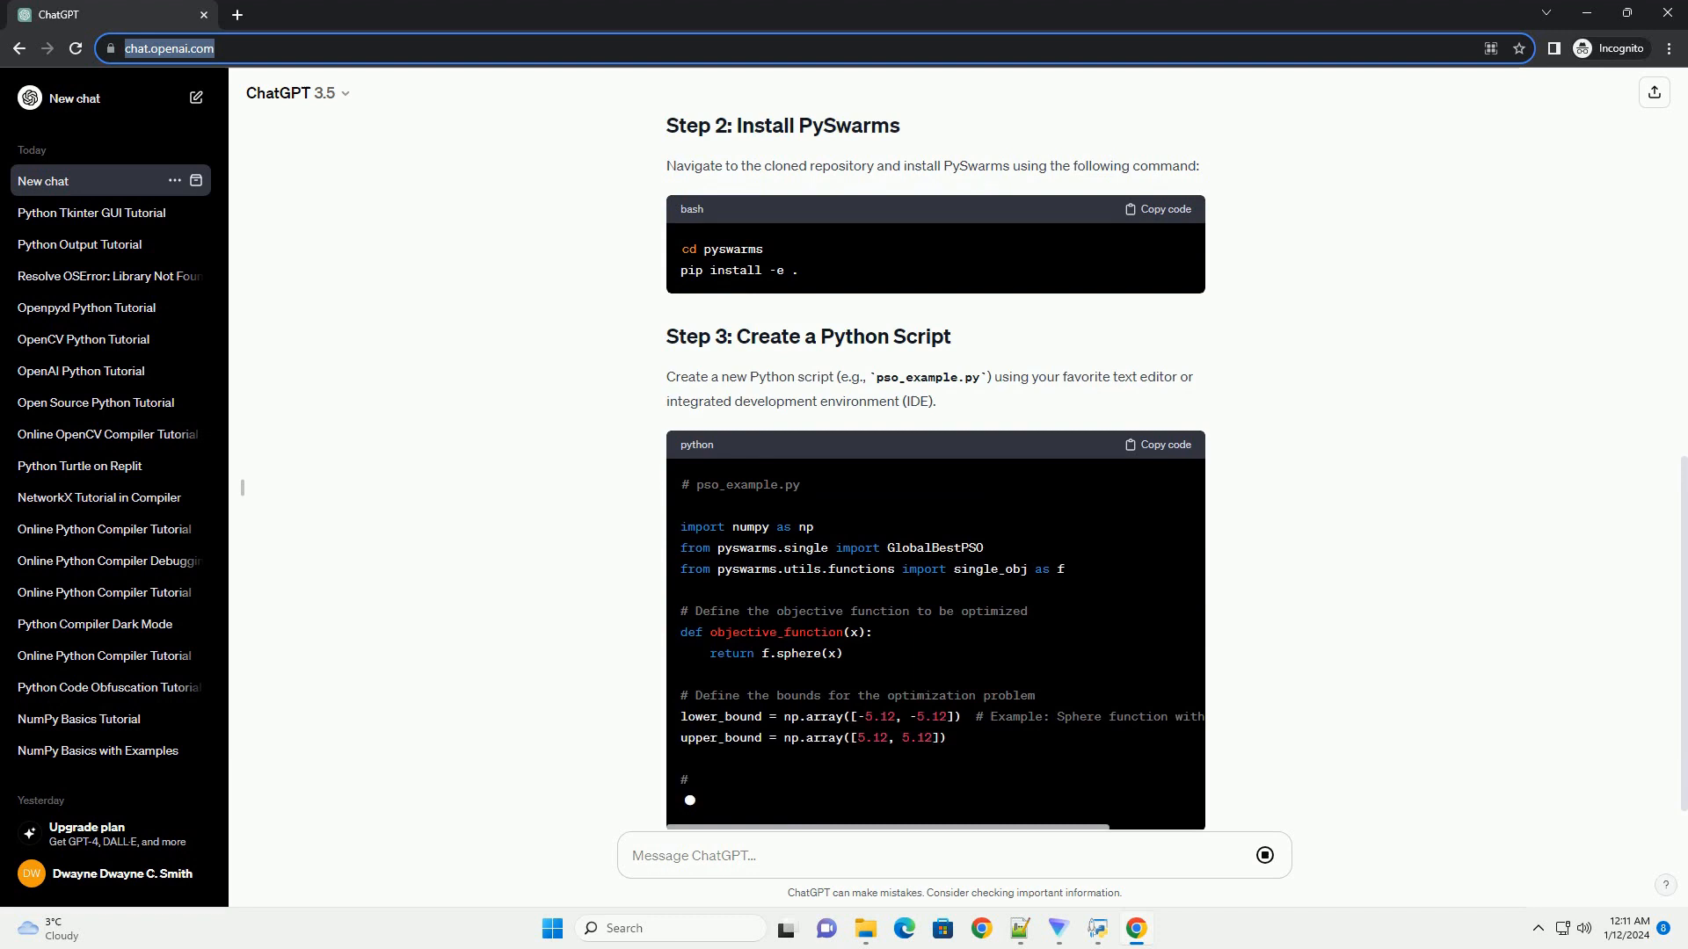
pyautogui.scroll(-3)
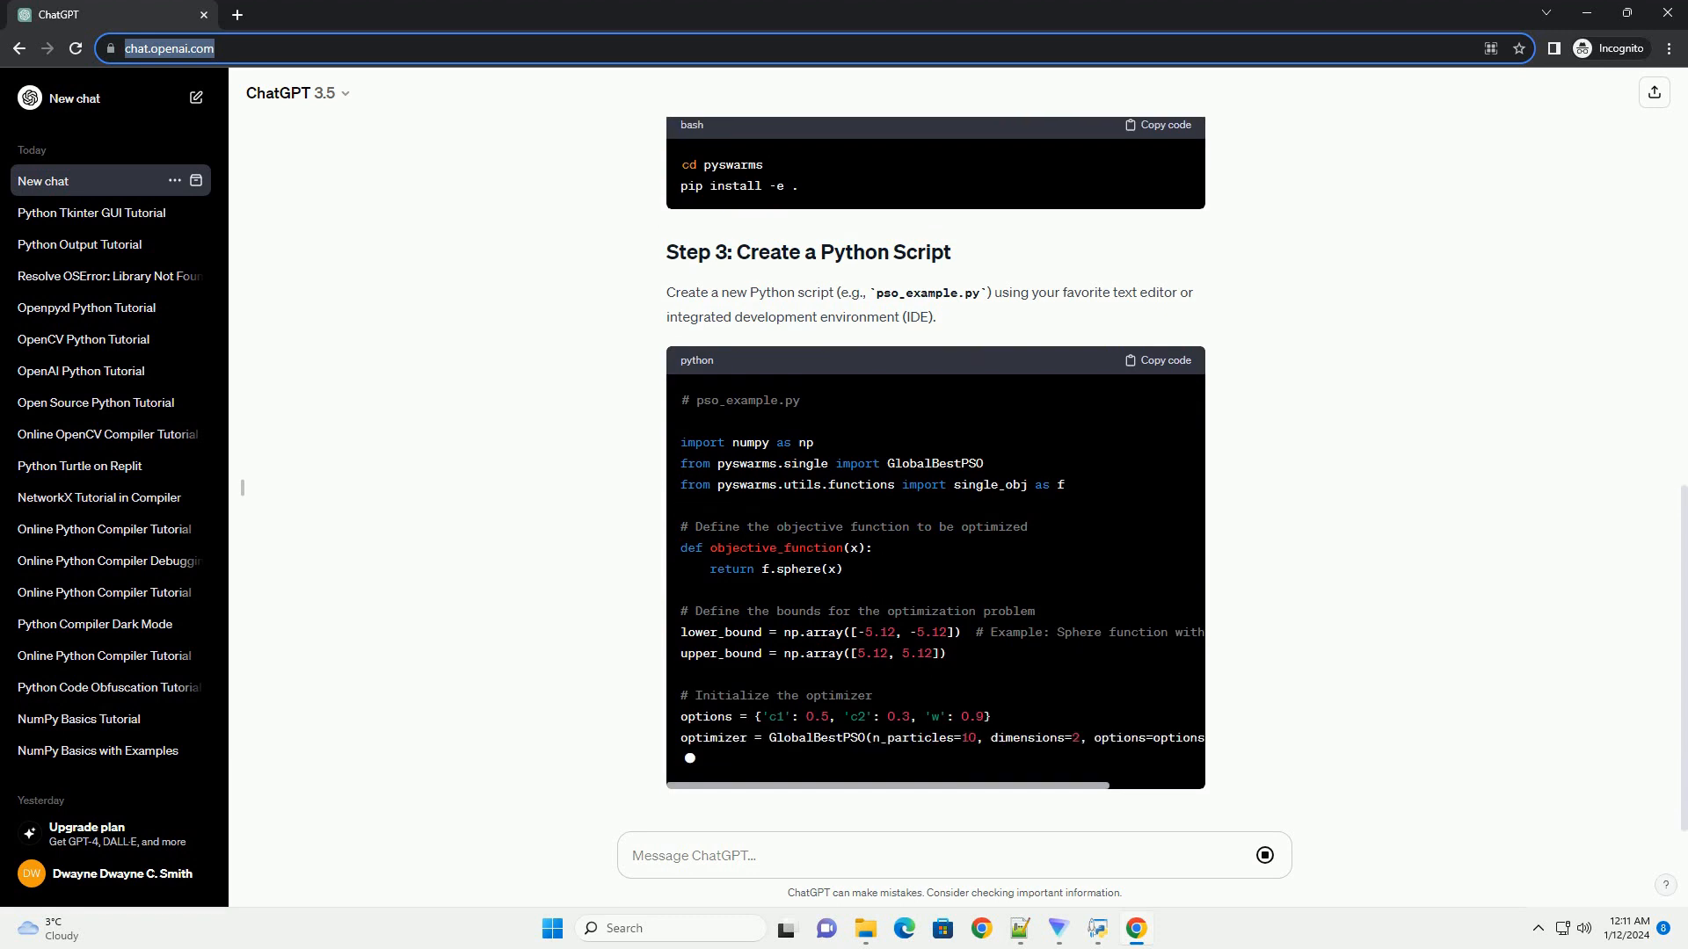
pyautogui.scroll(-3)
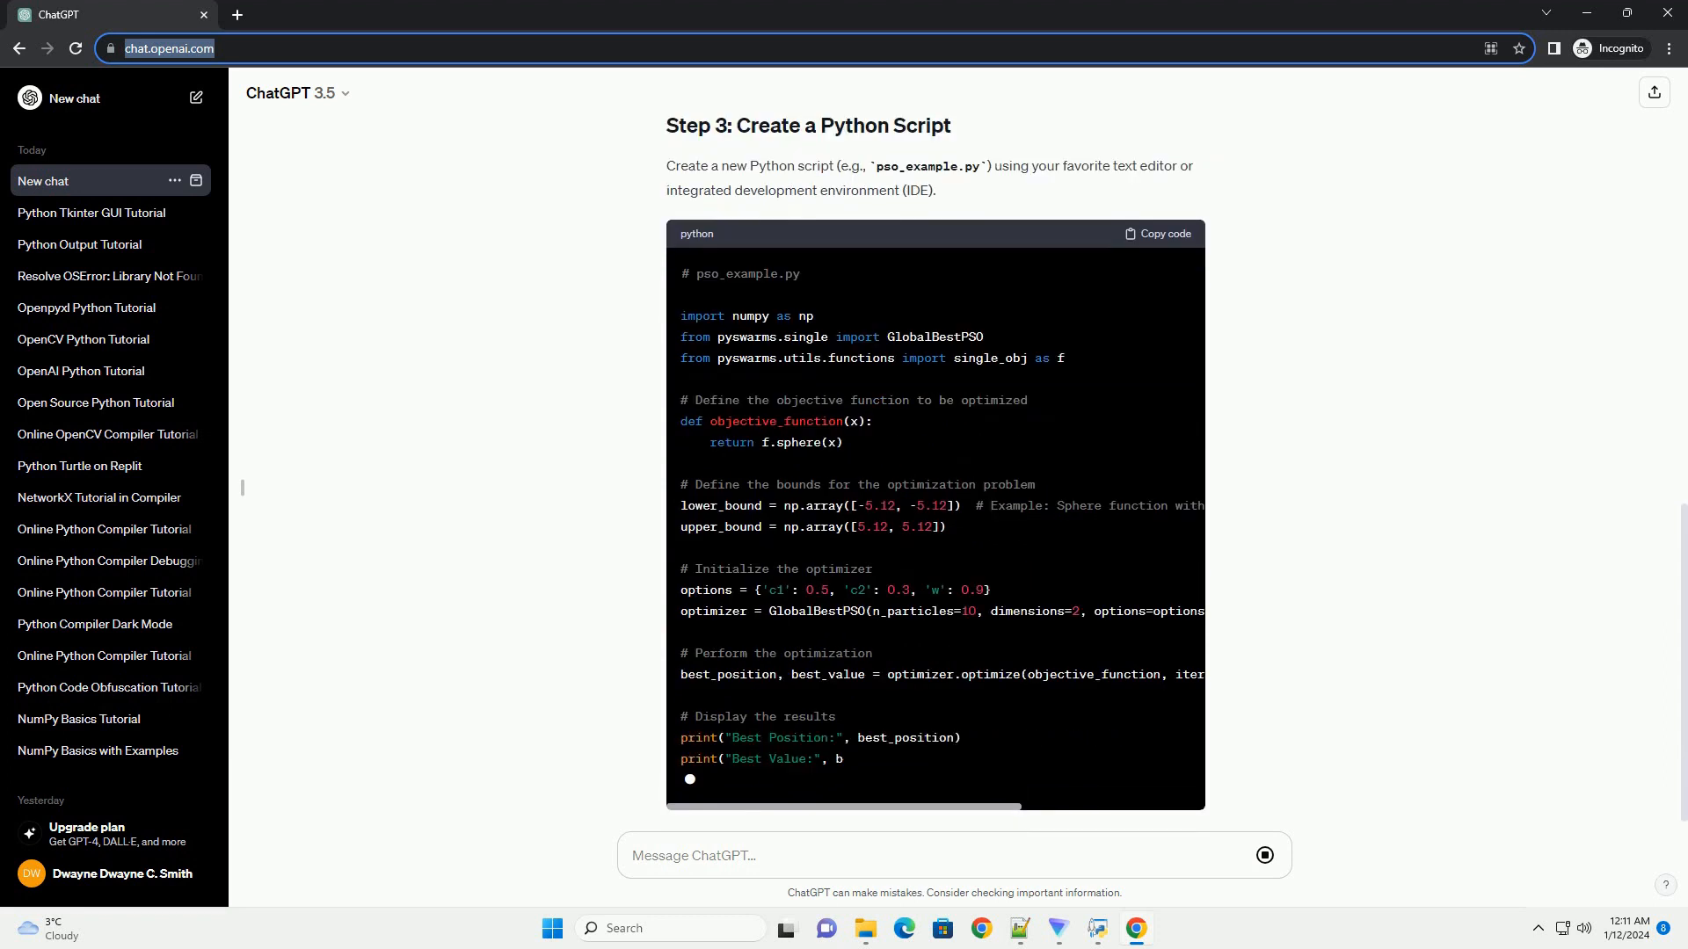
pyautogui.scroll(-3)
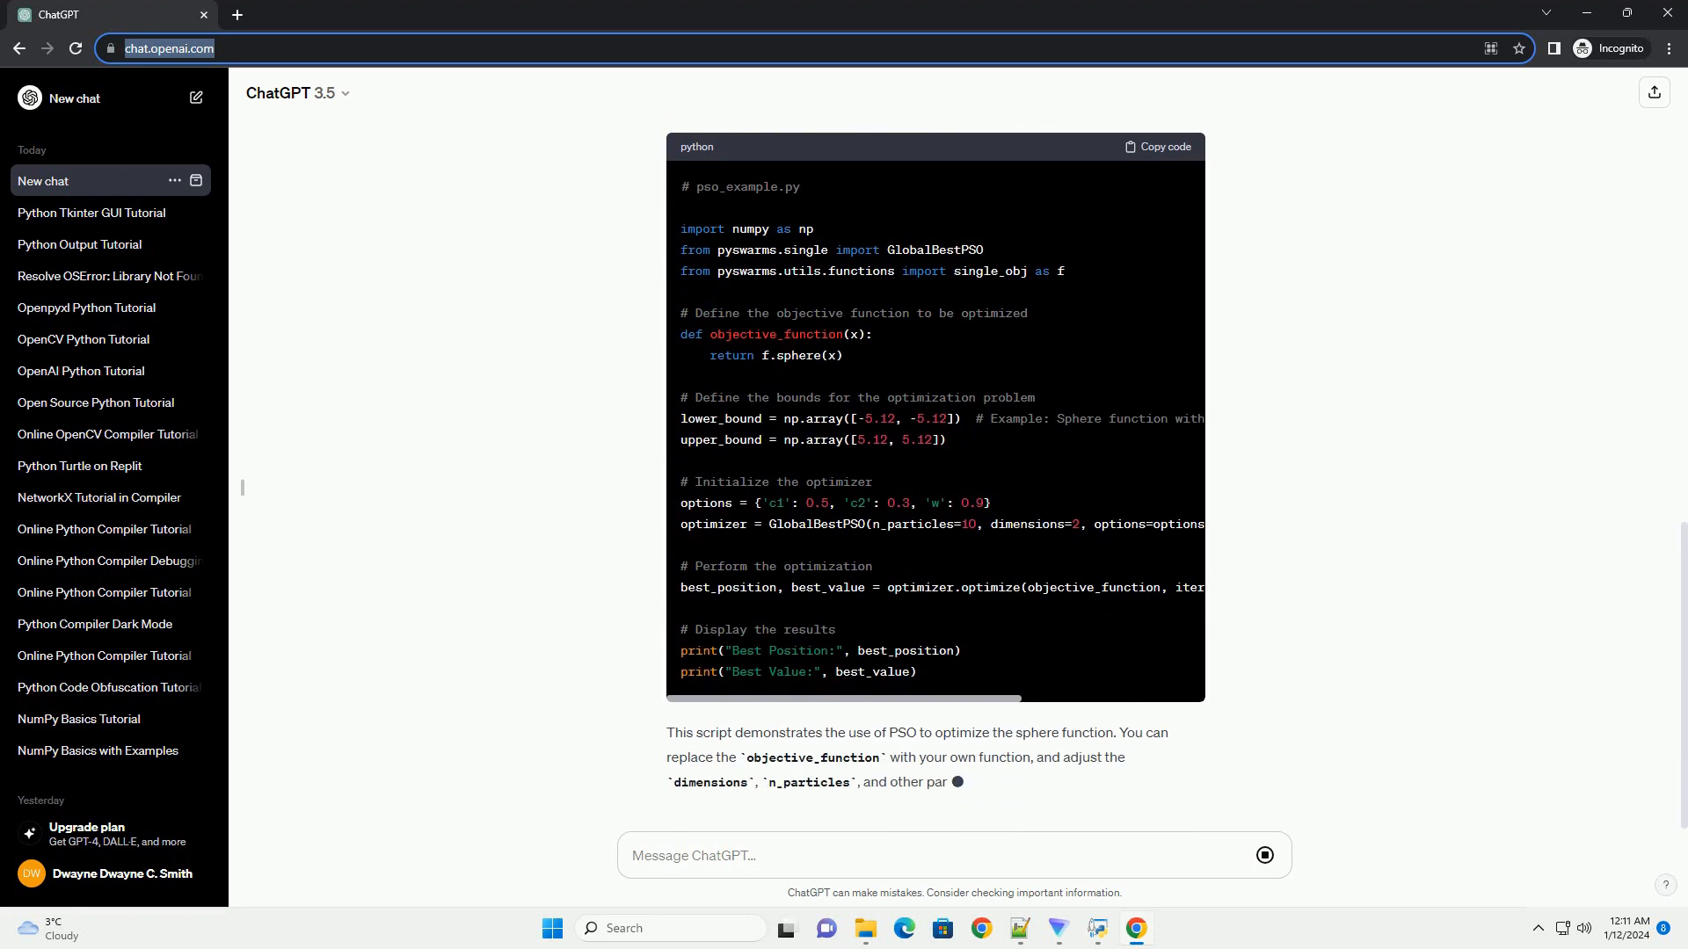
pyautogui.scroll(-3)
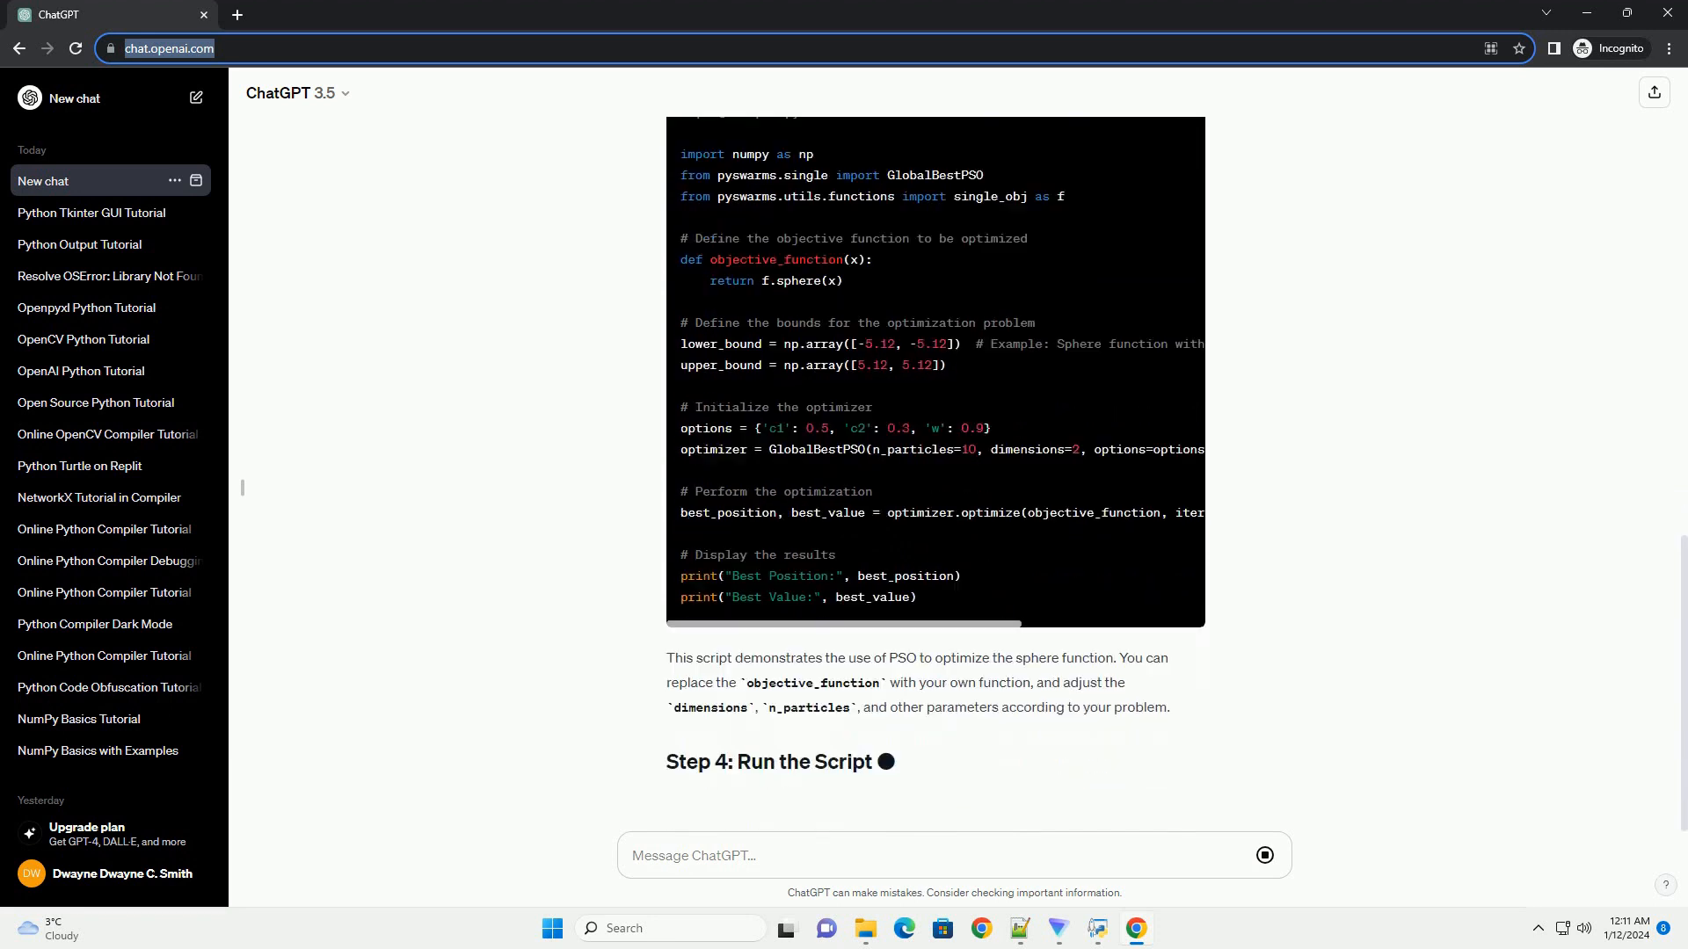
pyautogui.scroll(-3)
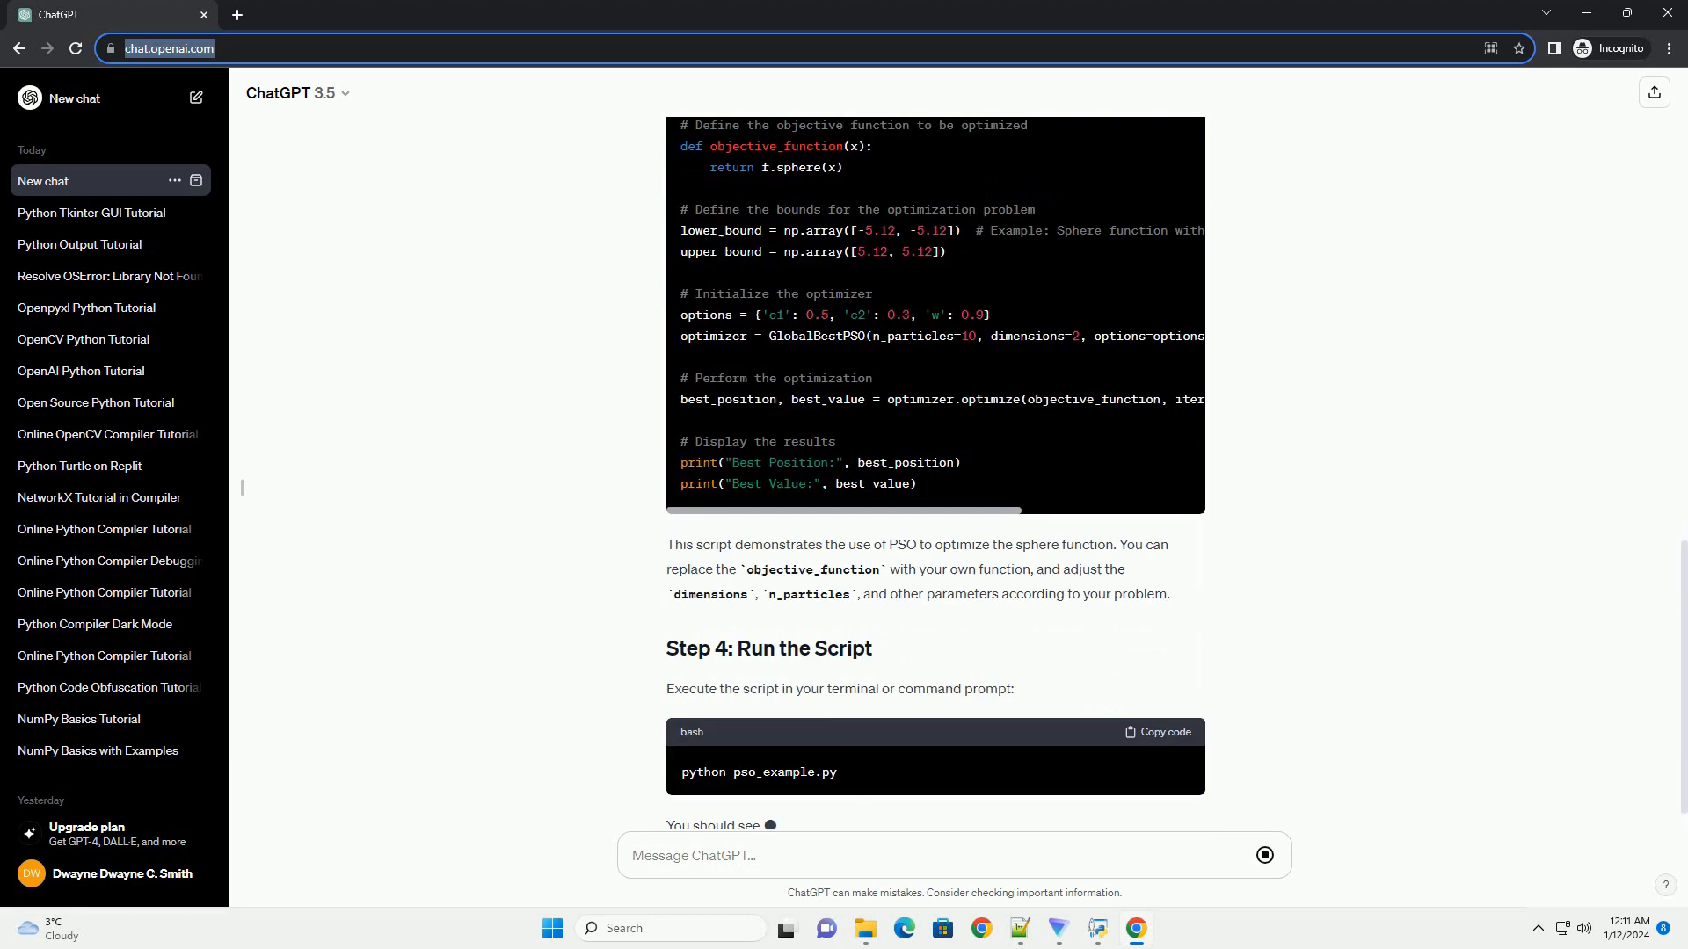
pyautogui.scroll(-3)
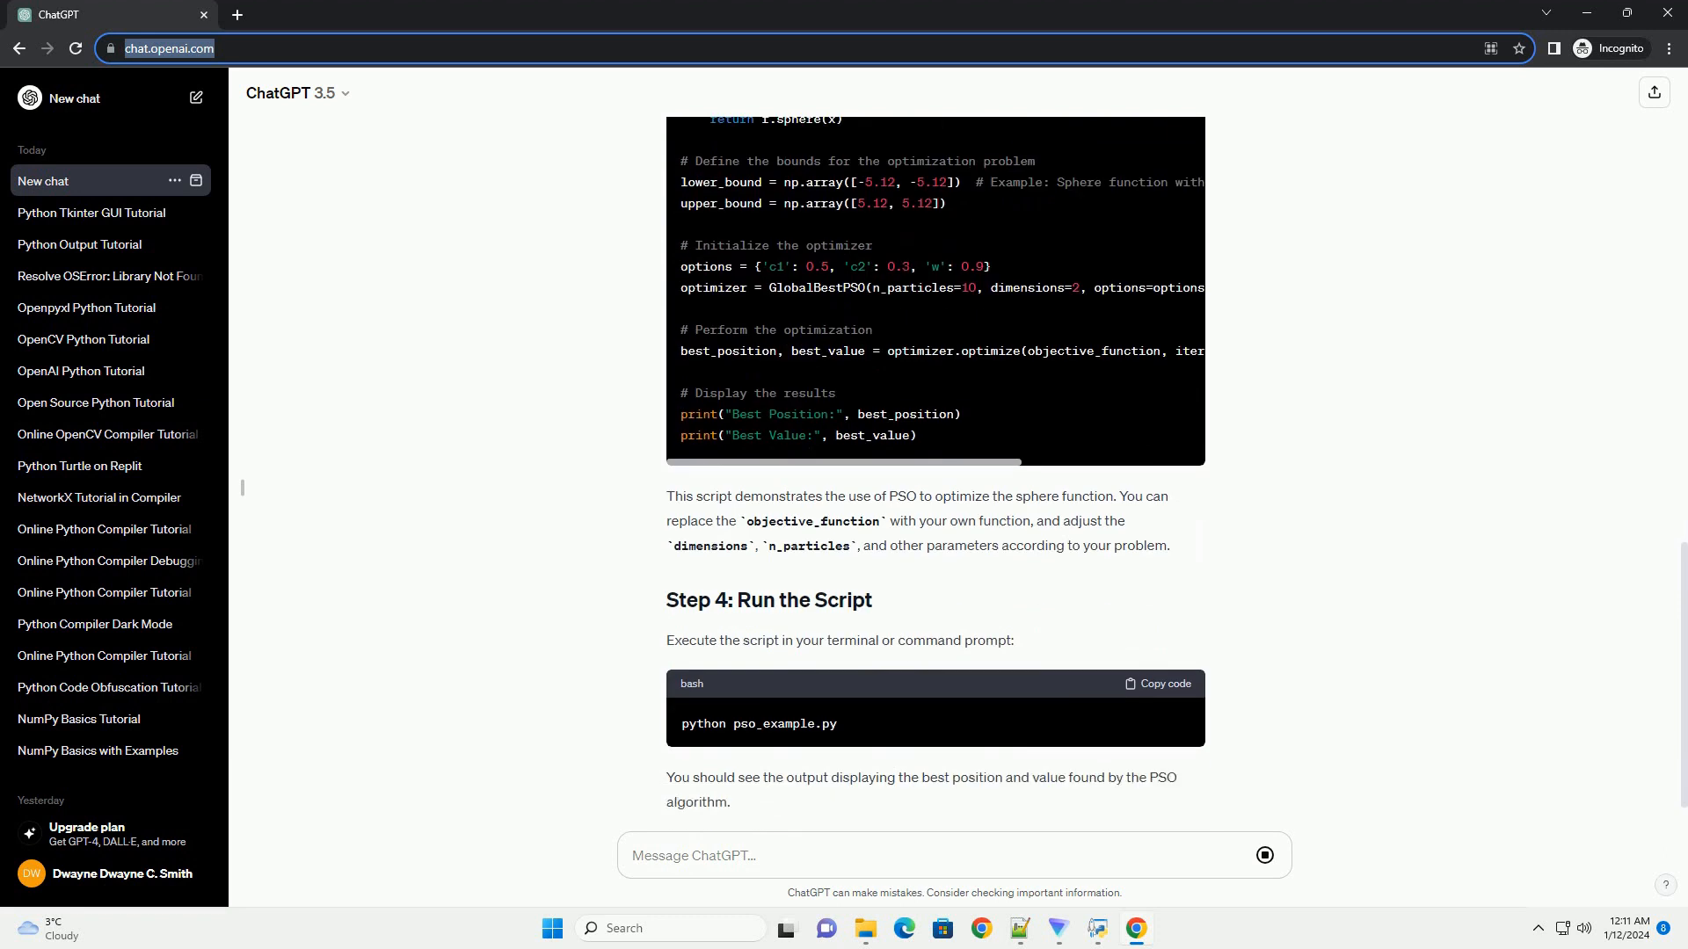